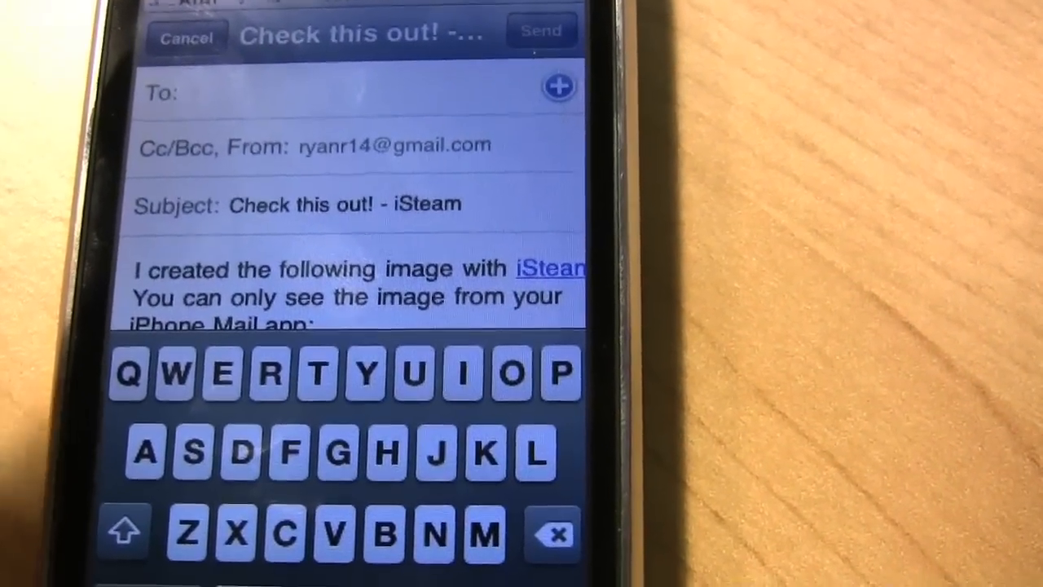
- Leave the iSteam email draft for the home screen and launch iFog to its start menu
left_click(186, 37)
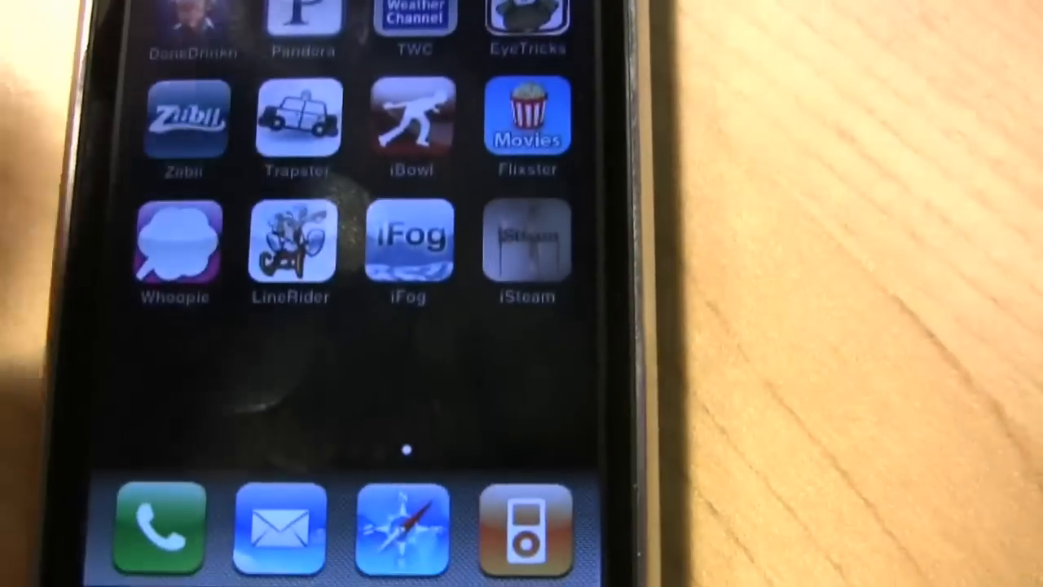
left_click(409, 241)
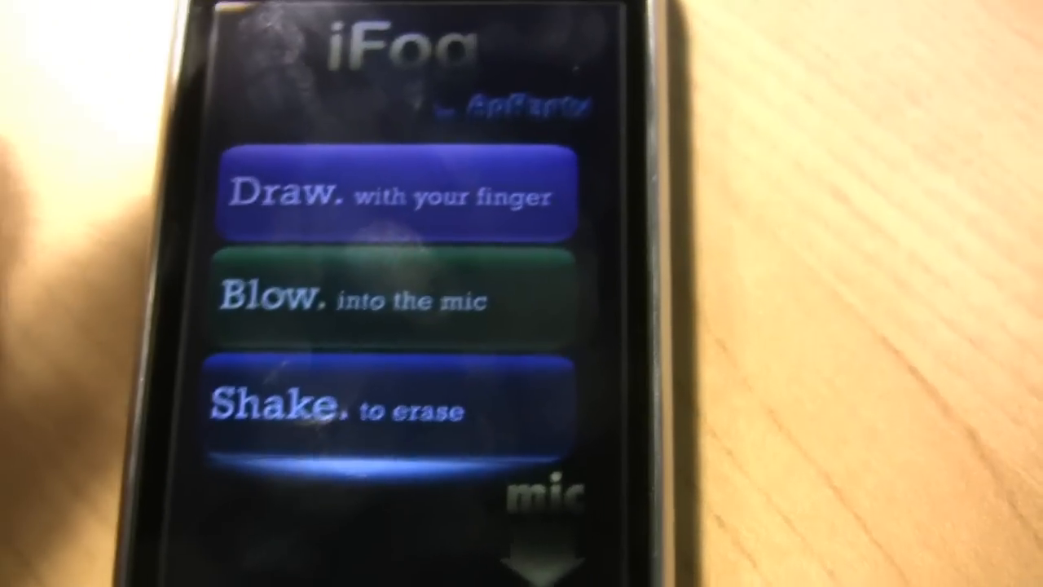